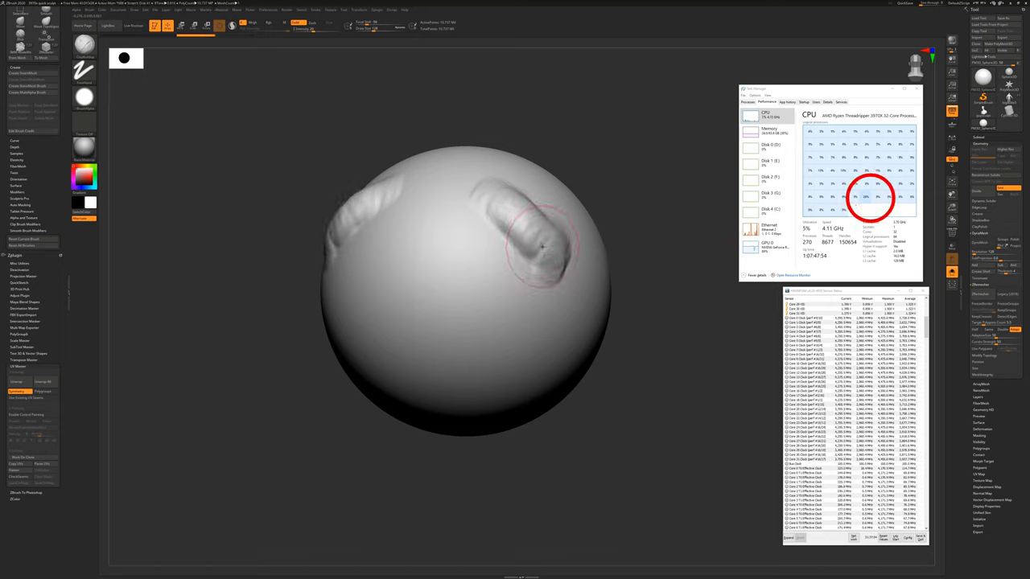
Sculpt two raised ridge strokes across the sphere, then click the surface below them
left_click_drag(539, 241, 523, 233)
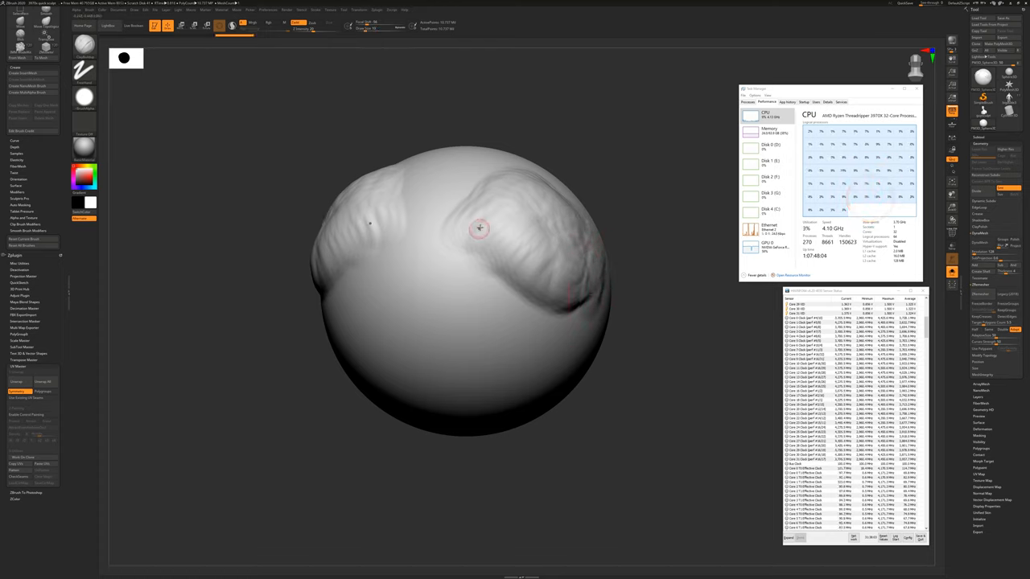
left_click_drag(479, 229, 456, 292)
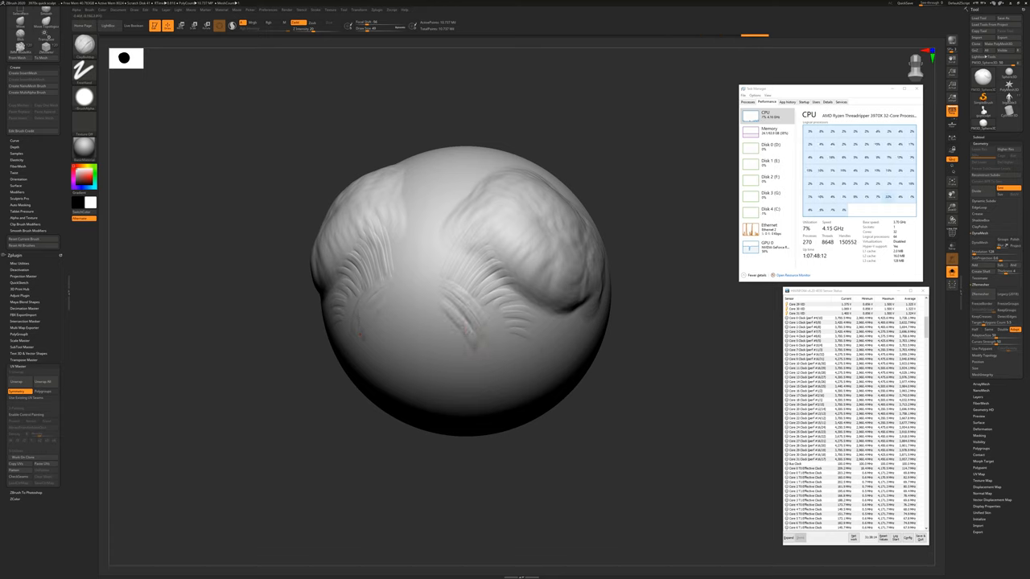
left_click(454, 342)
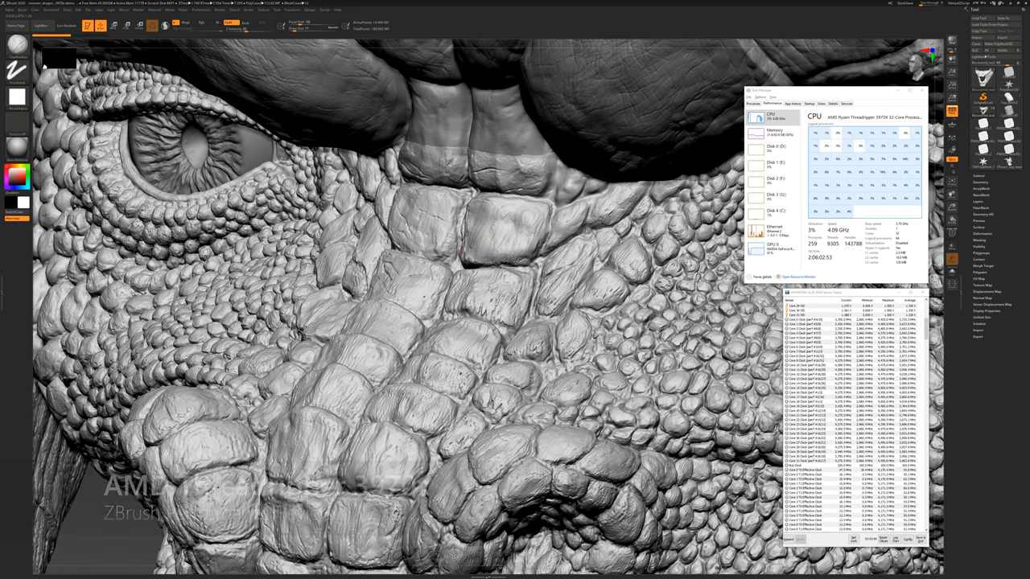
Click the dragon model's surface near its eye and snout to test the brush
left_click(501, 240)
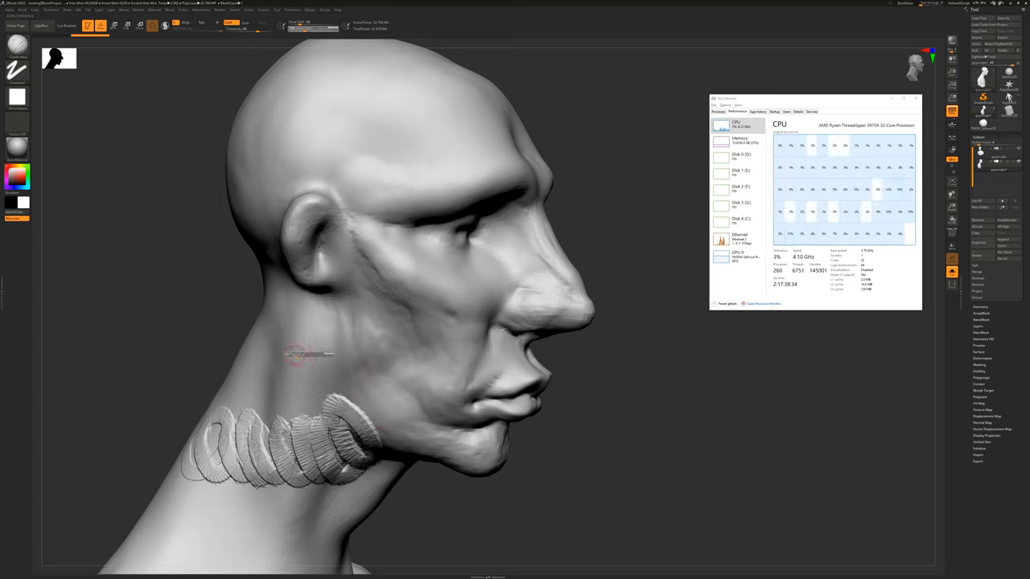
Drag a coiled ridge stroke from the head's neck up toward the jaw
left_click_drag(265, 342, 410, 386)
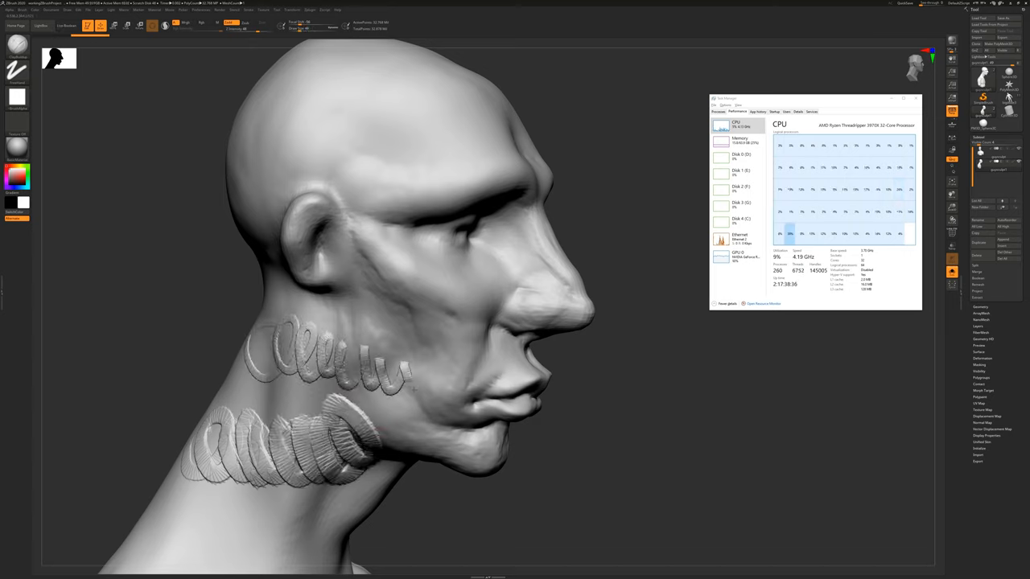